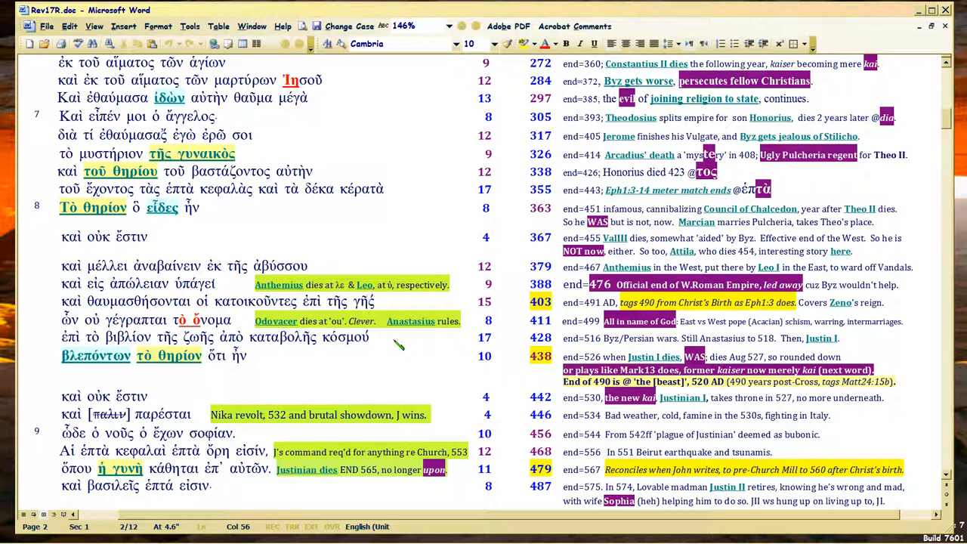
- Move through the text near the Meter heading and select the word ἦν after ὅτι in verse 8
{"action": "left_click", "coordinate": [385, 303]}
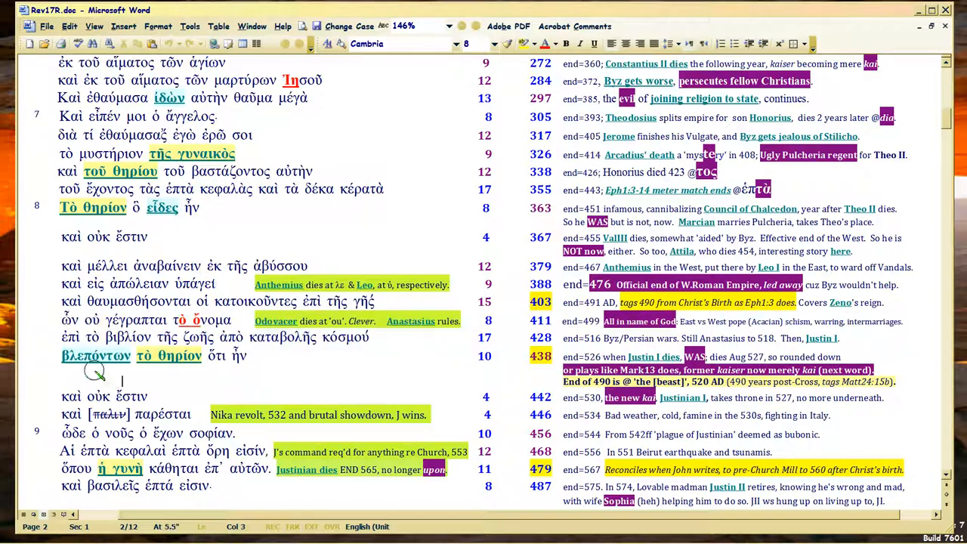
{"action": "mouse_move", "coordinate": [93, 357]}
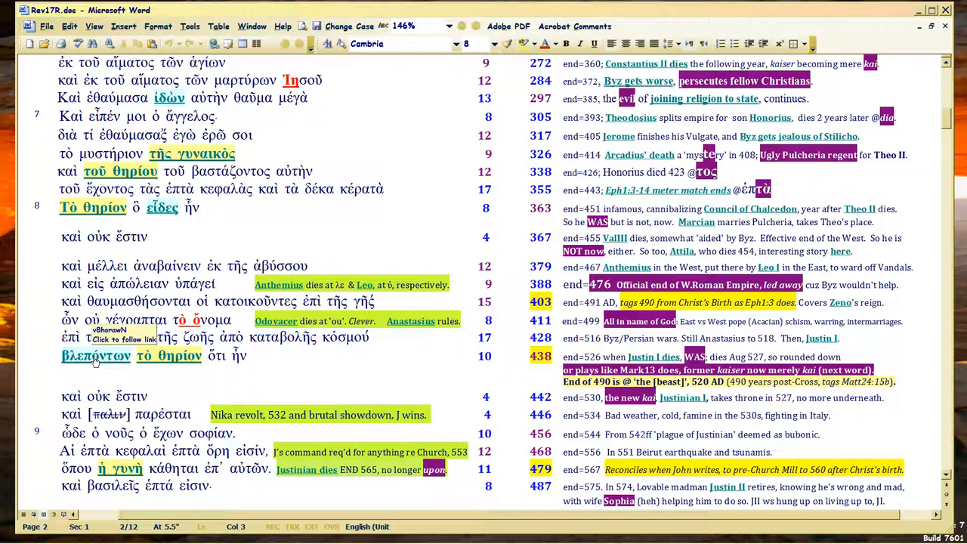
{"action": "left_click", "coordinate": [121, 378]}
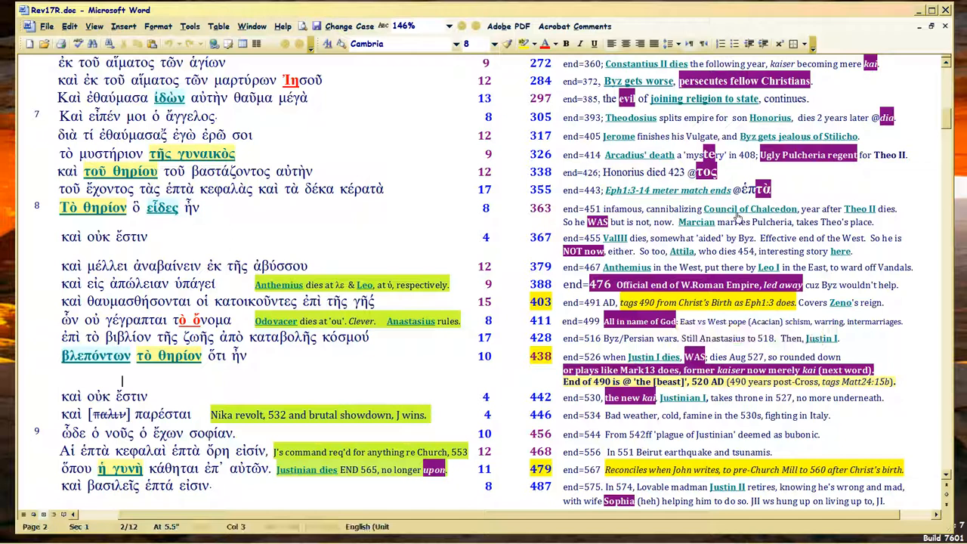
{"action": "mouse_move", "coordinate": [750, 208]}
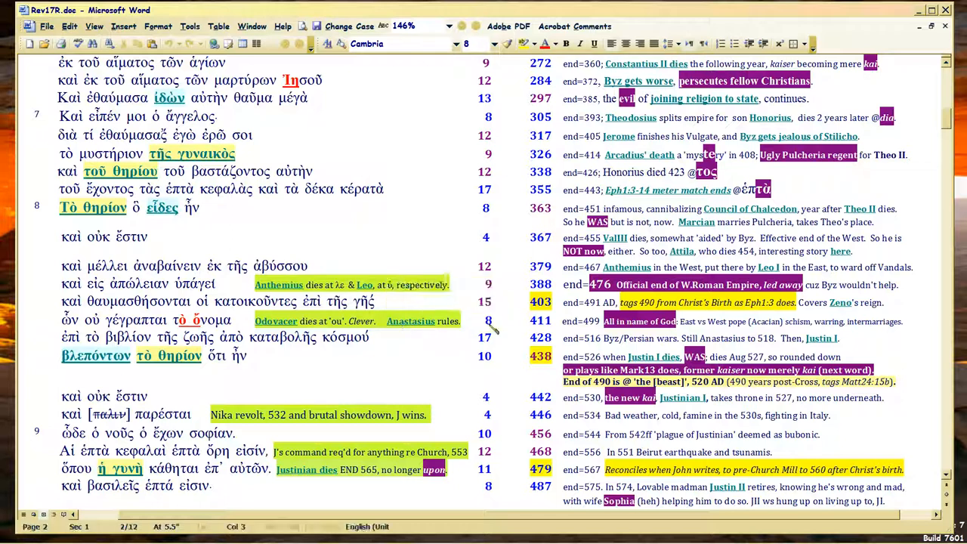
{"action": "mouse_move", "coordinate": [647, 357]}
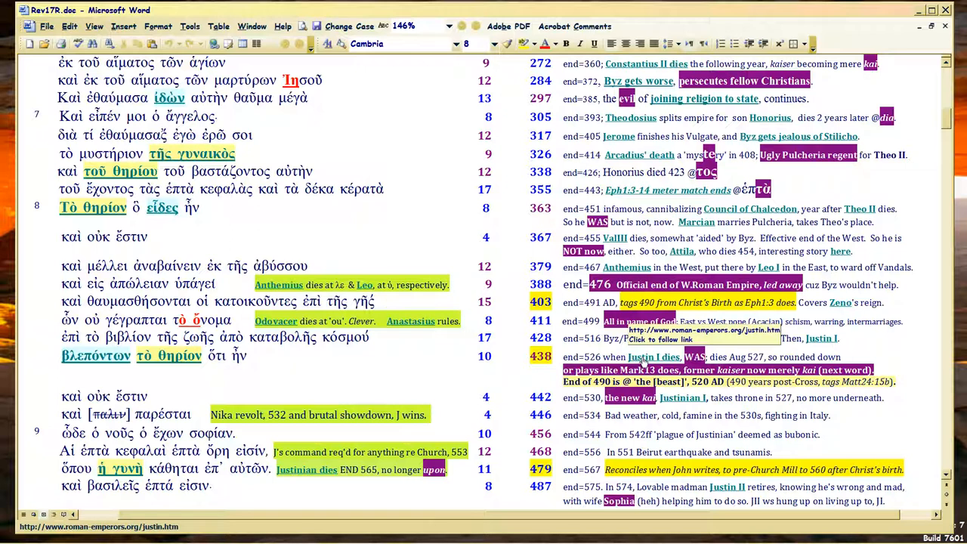
{"action": "left_click", "coordinate": [121, 381]}
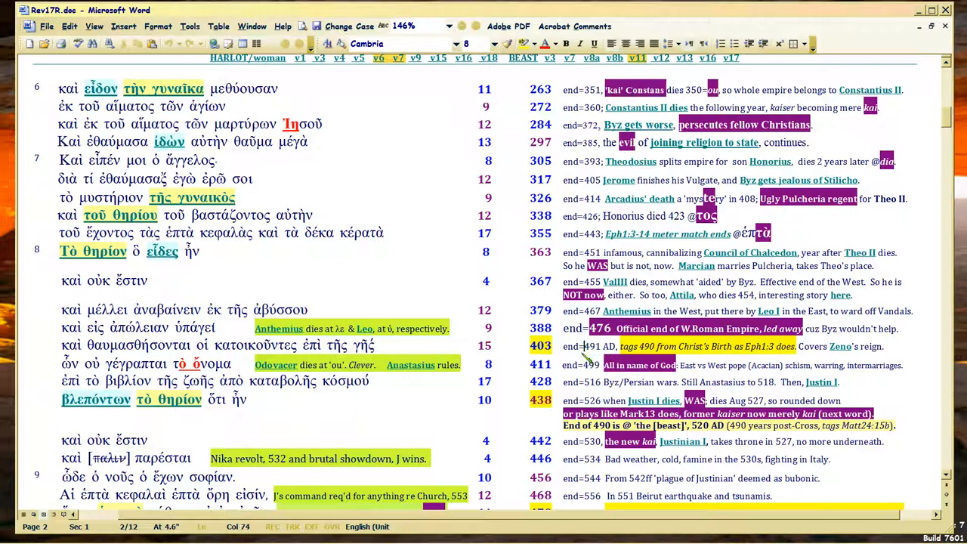
{"action": "mouse_move", "coordinate": [411, 364]}
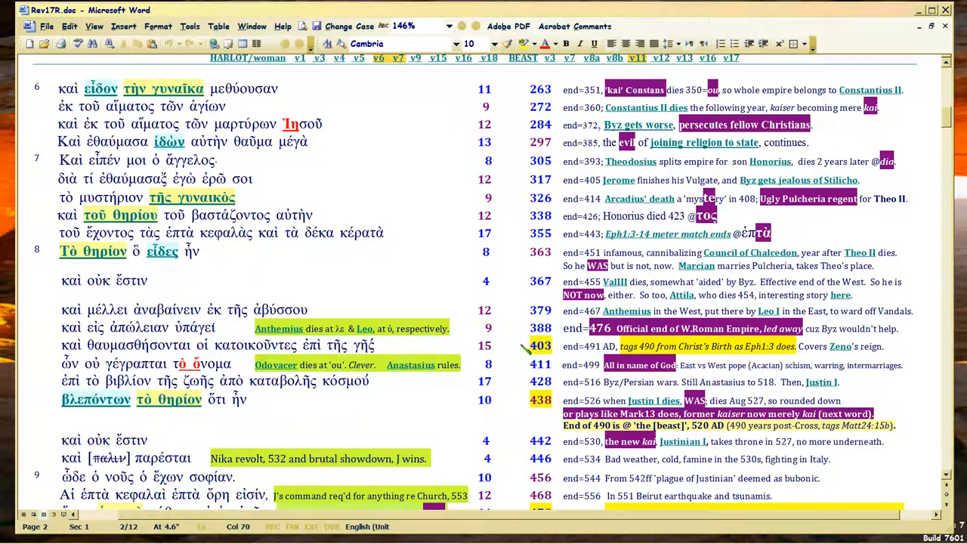
{"action": "mouse_move", "coordinate": [411, 365]}
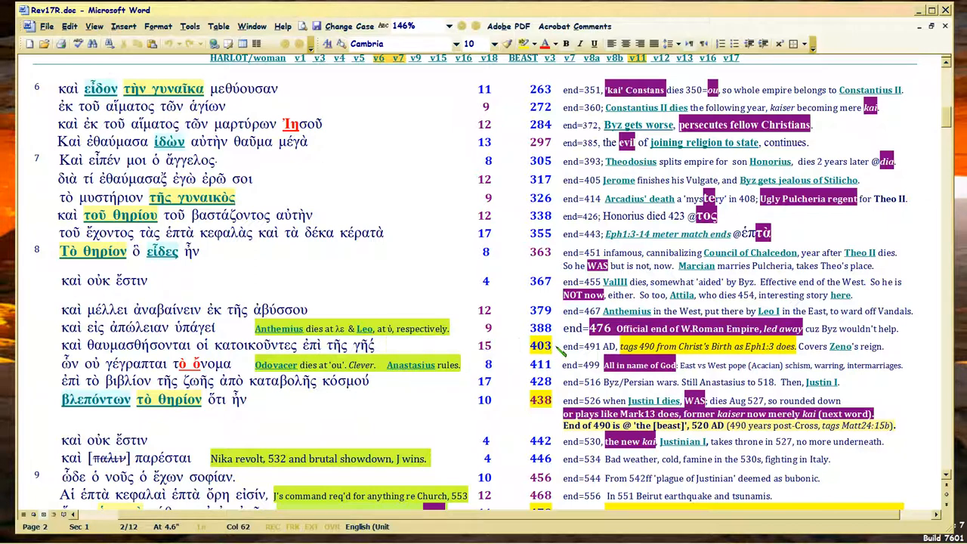
{"action": "mouse_move", "coordinate": [410, 364]}
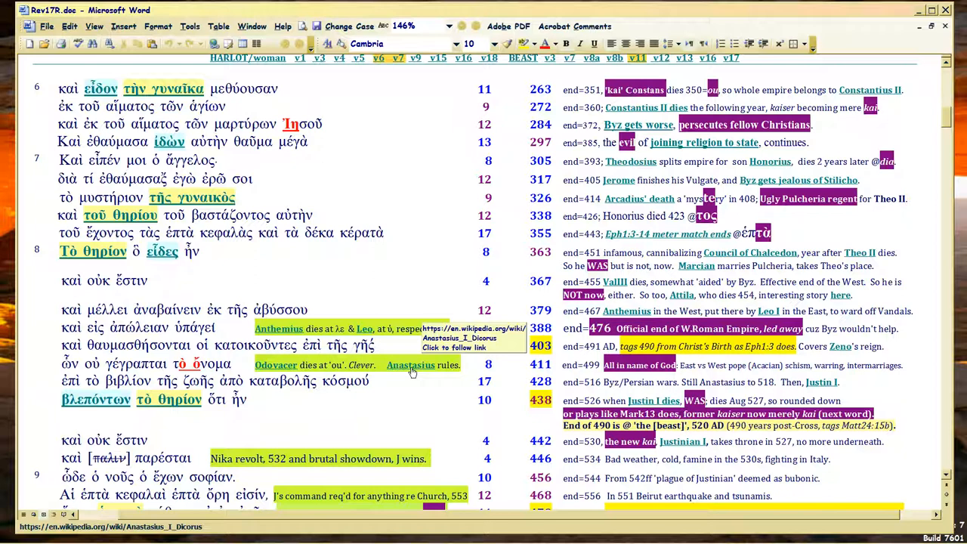
{"action": "mouse_move", "coordinate": [418, 372]}
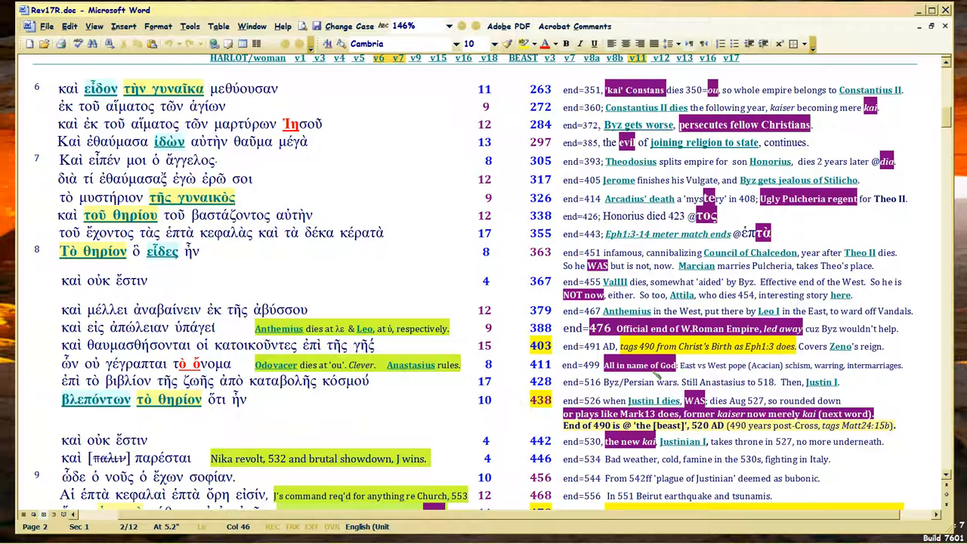
{"action": "left_click", "coordinate": [523, 400]}
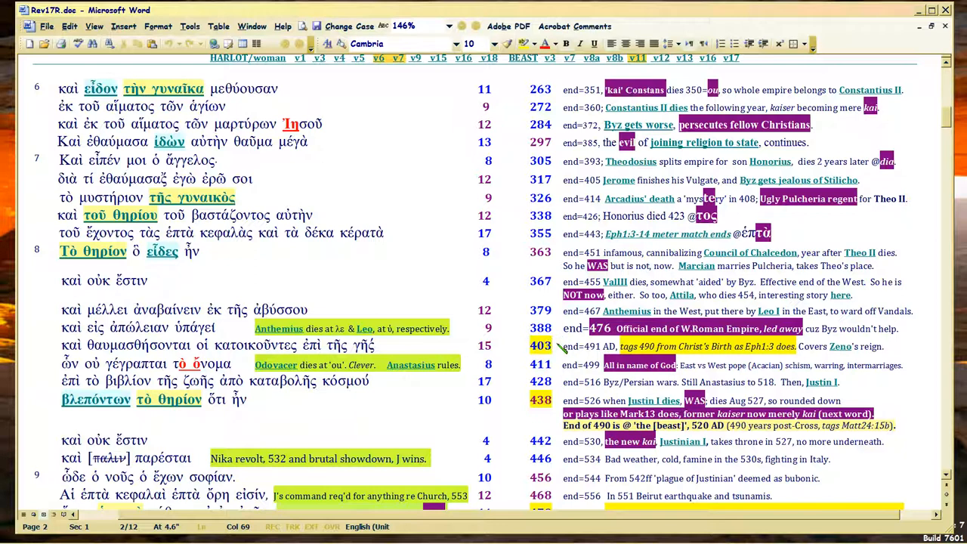
{"action": "mouse_move", "coordinate": [526, 405]}
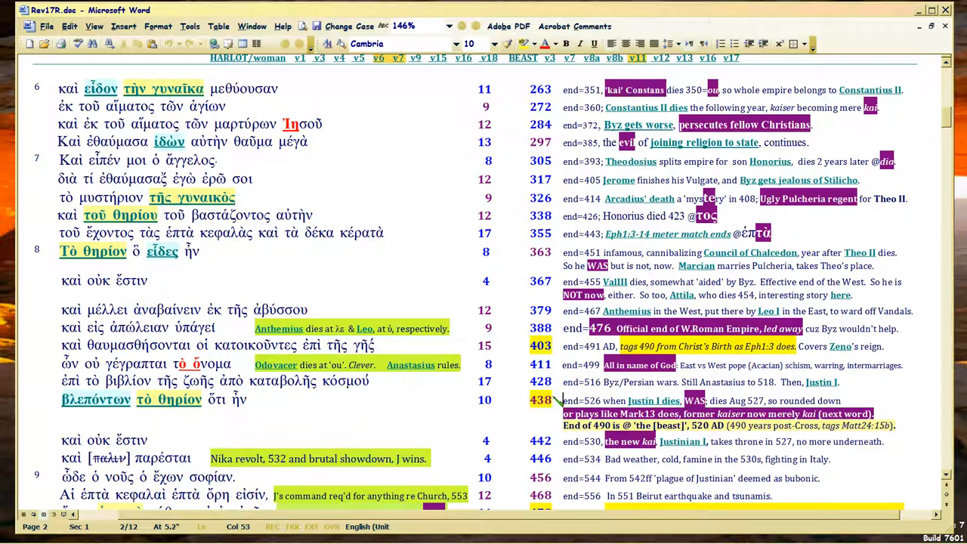
{"action": "mouse_move", "coordinate": [532, 402]}
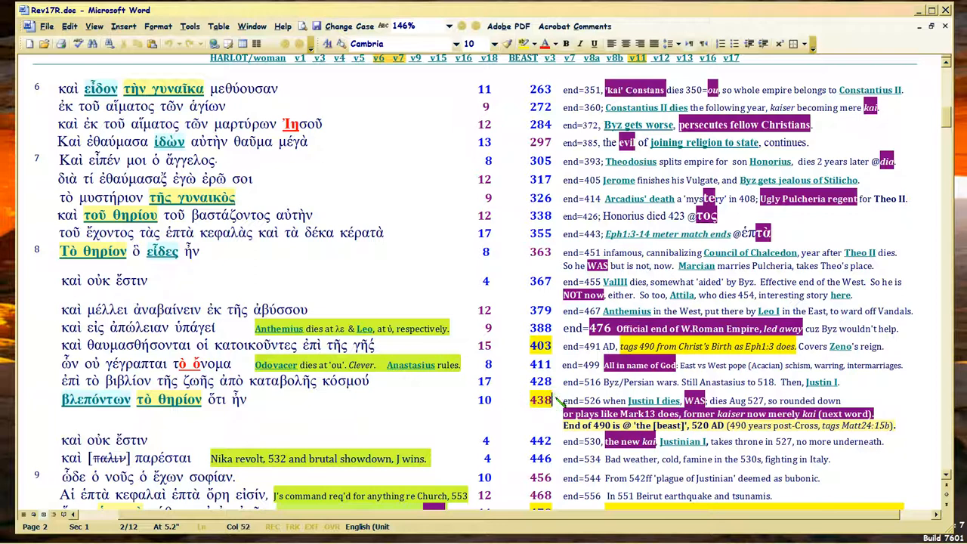
{"action": "mouse_move", "coordinate": [632, 399]}
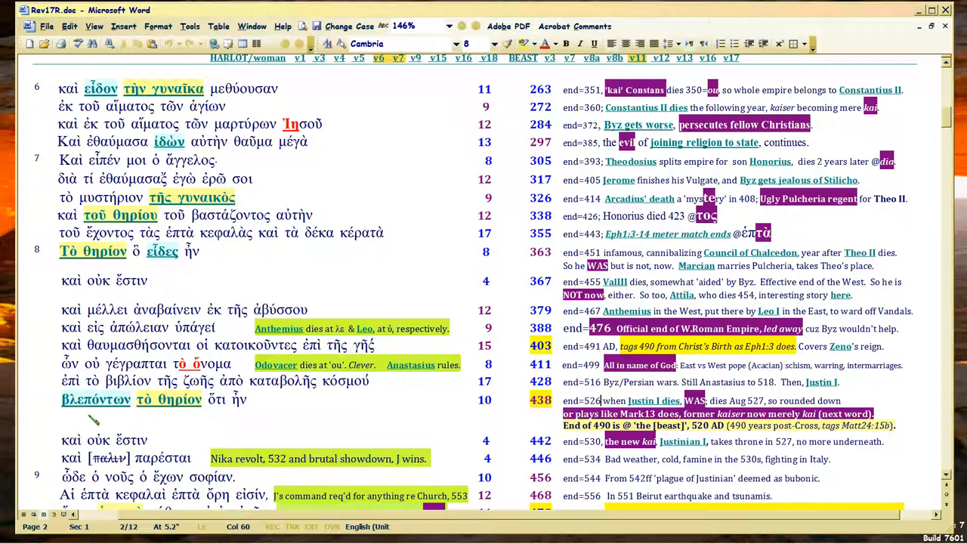
{"action": "mouse_move", "coordinate": [96, 363]}
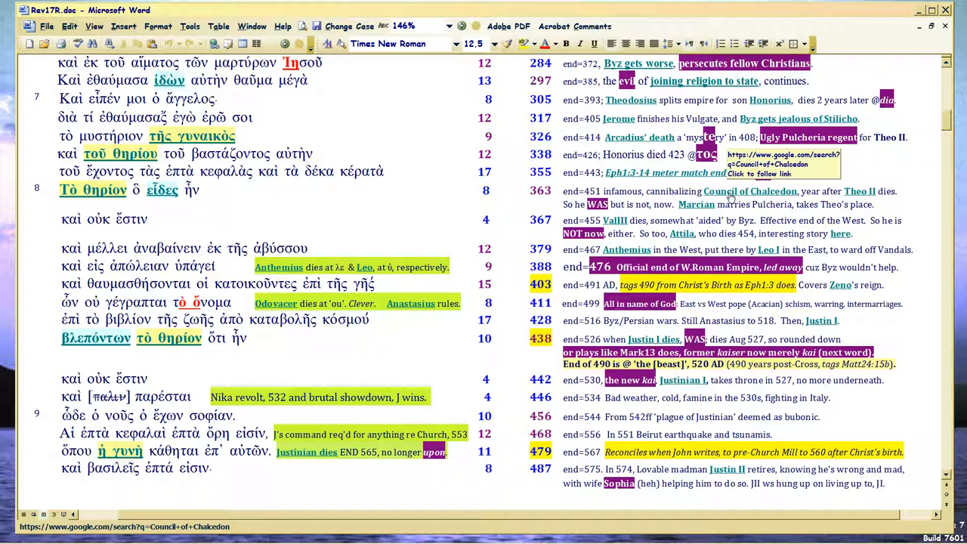
{"action": "left_click", "coordinate": [64, 338]}
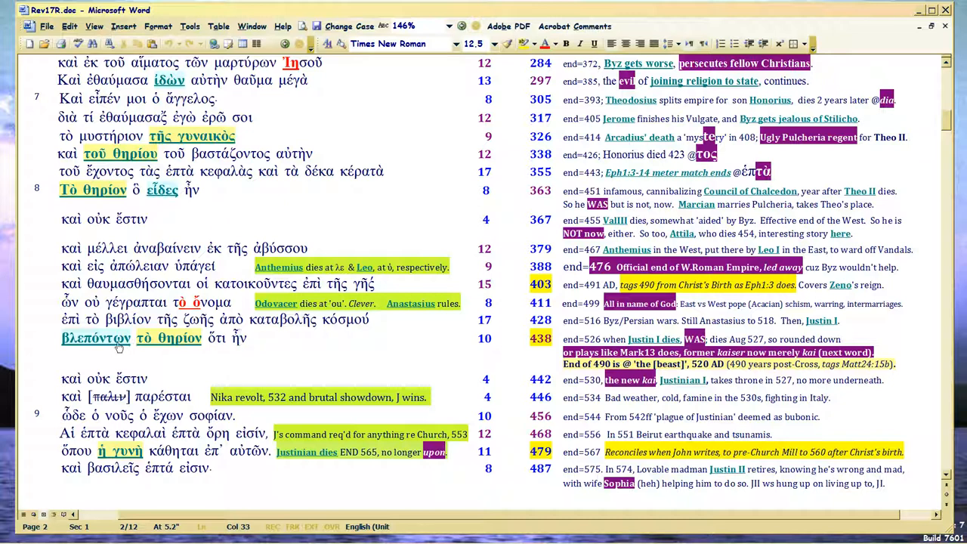
{"action": "mouse_move", "coordinate": [97, 339]}
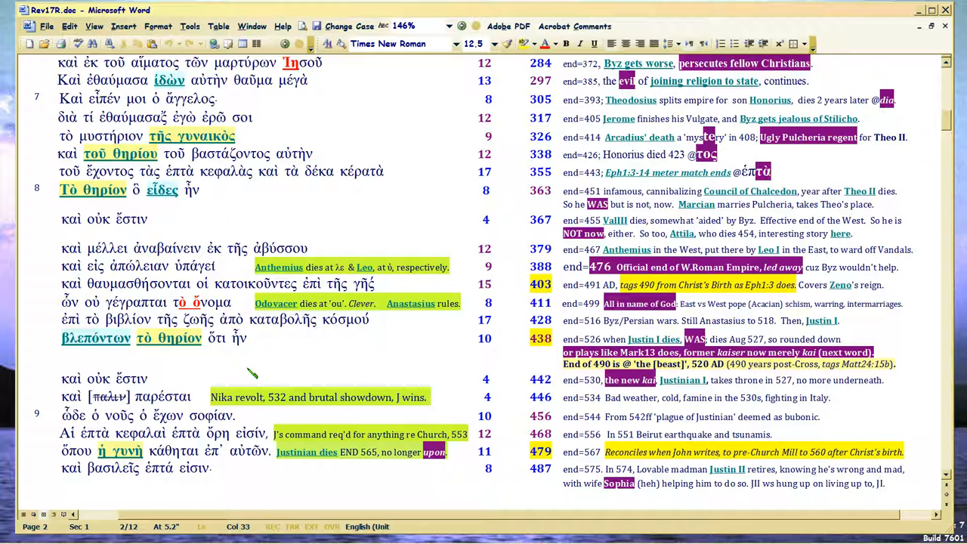
{"action": "mouse_move", "coordinate": [641, 344]}
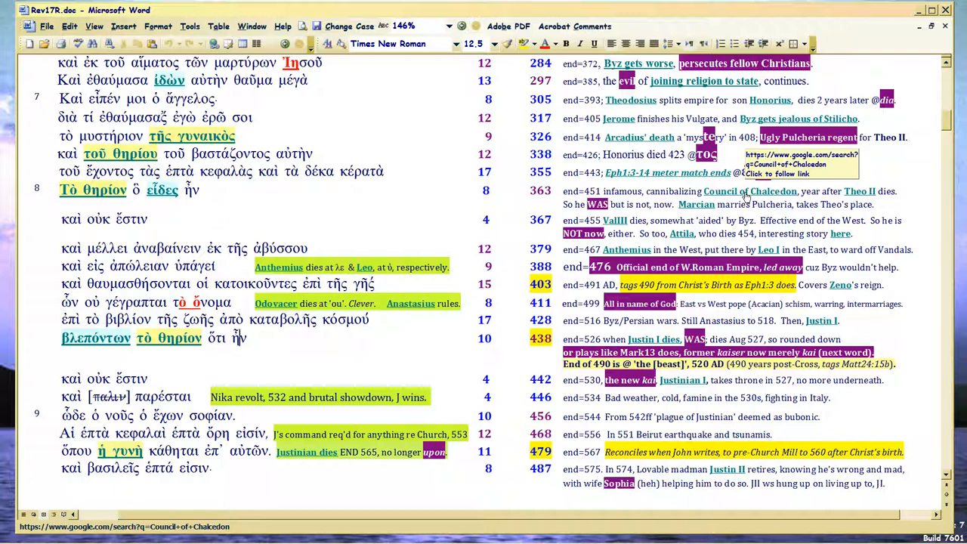
{"action": "mouse_move", "coordinate": [641, 345]}
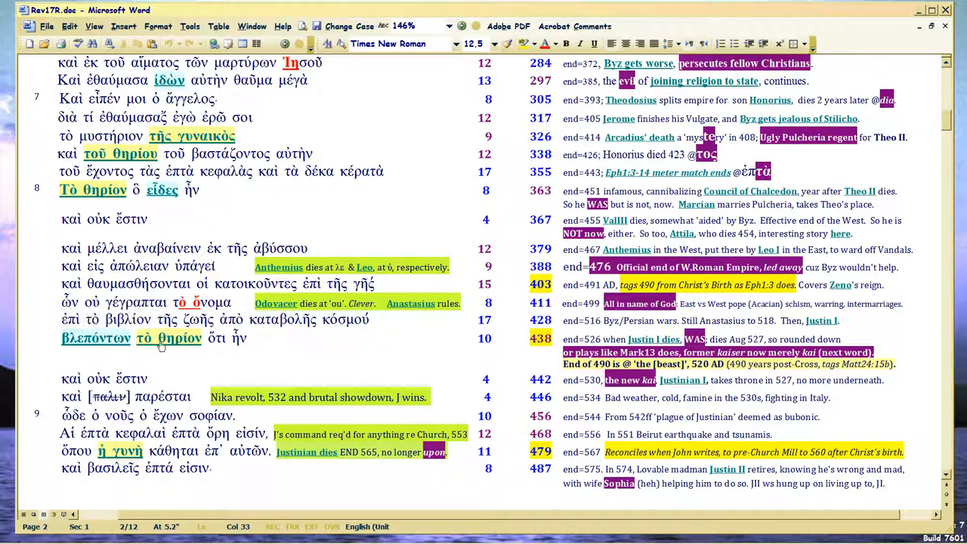
{"action": "mouse_move", "coordinate": [220, 347]}
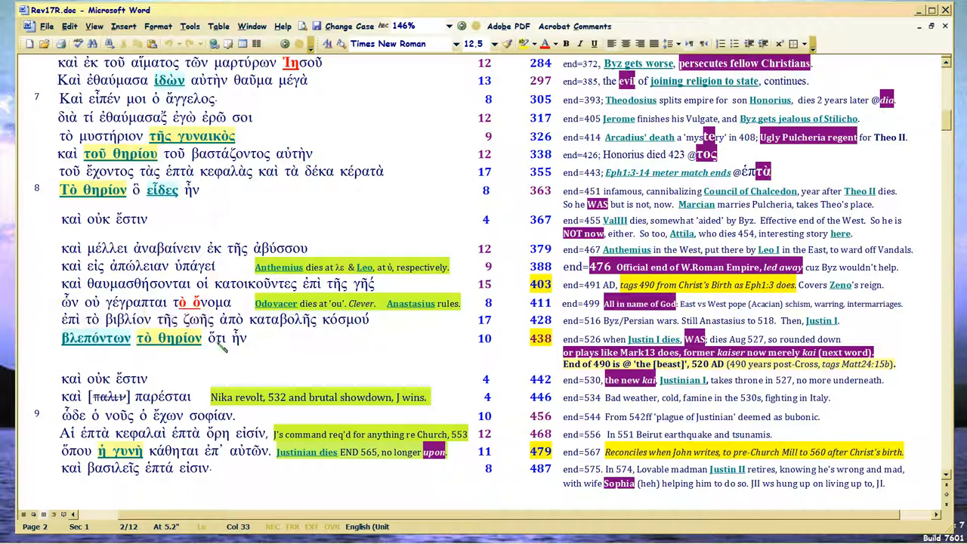
{"action": "double_click", "coordinate": [216, 339]}
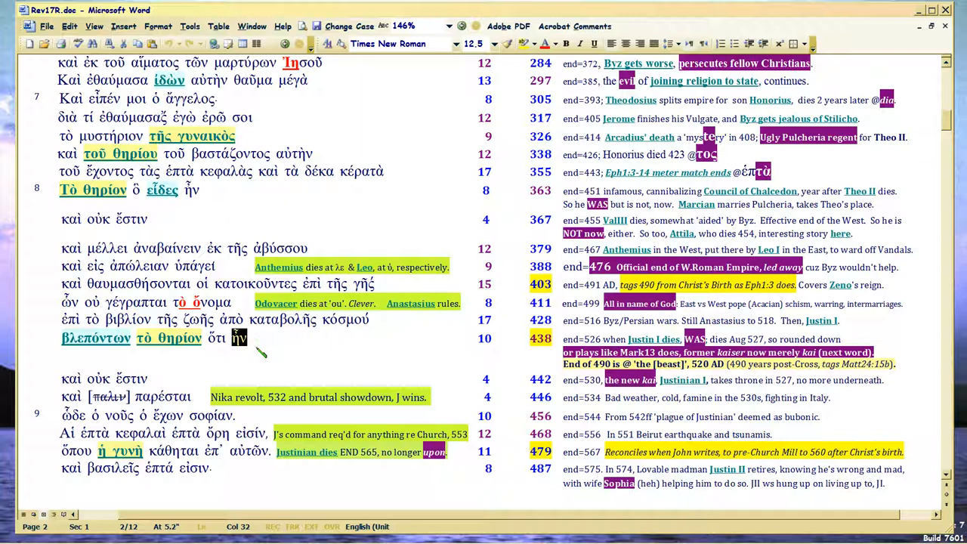
{"action": "mouse_move", "coordinate": [220, 357]}
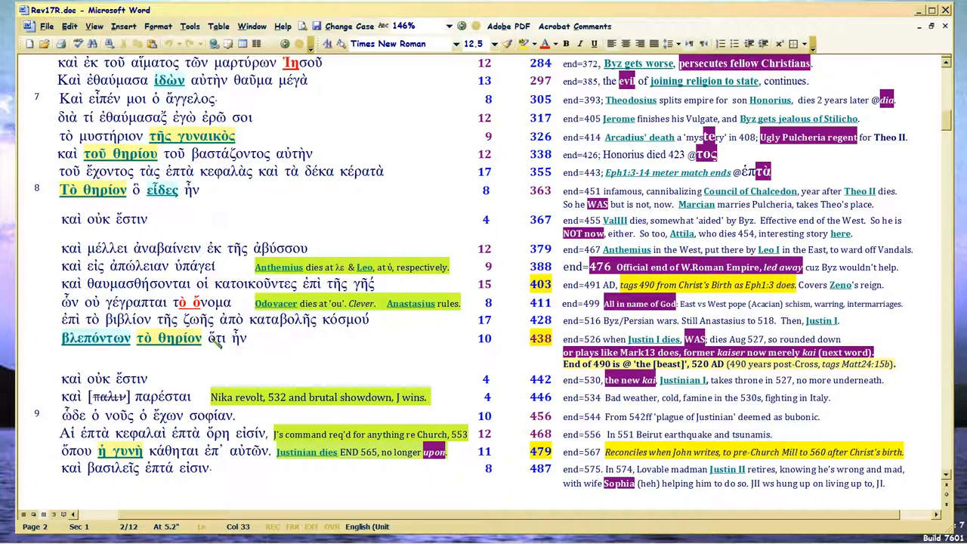
{"action": "mouse_move", "coordinate": [82, 339]}
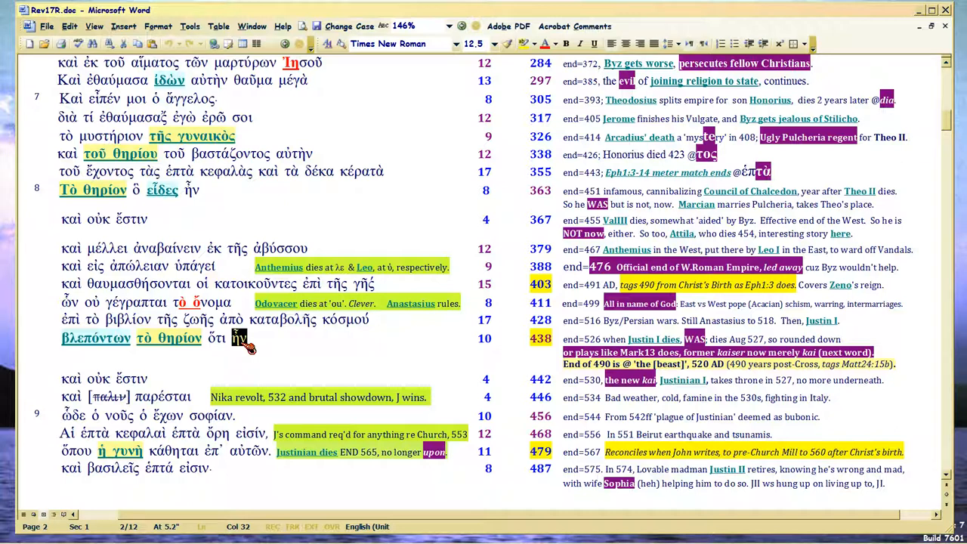
{"action": "mouse_move", "coordinate": [653, 344]}
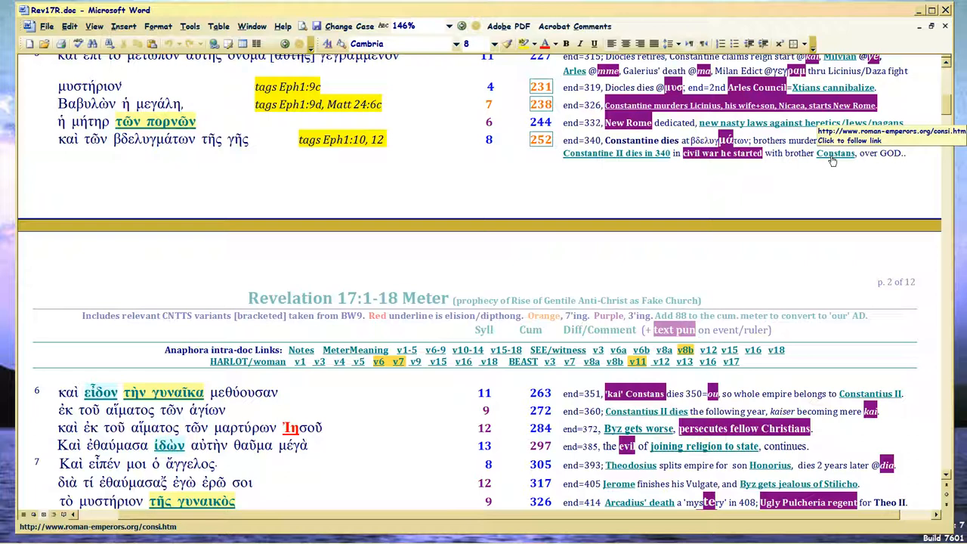
{"action": "mouse_move", "coordinate": [590, 152]}
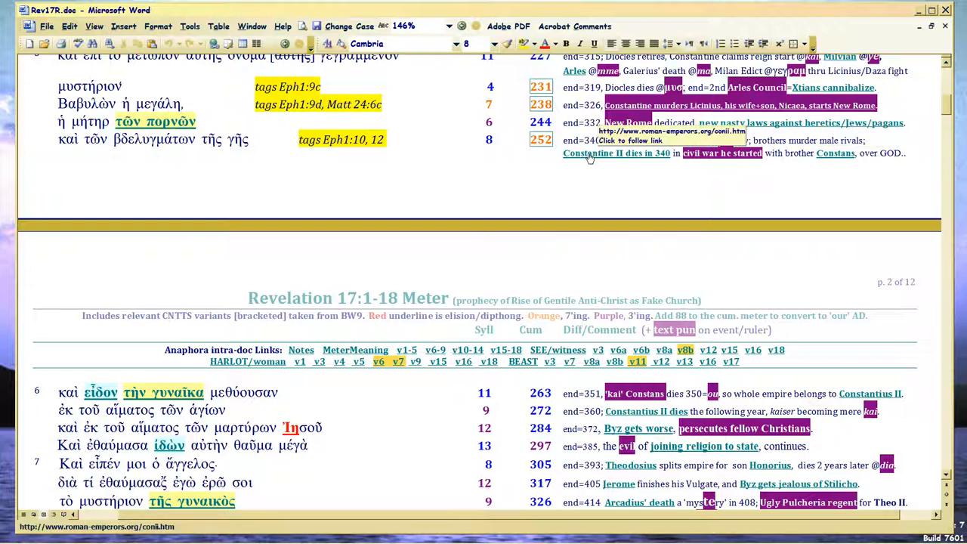
- Scroll down to verses 6–8 and the end=526 / 438 timeline line
{"action": "scroll", "scroll_direction": "down", "scroll_amount": 3}
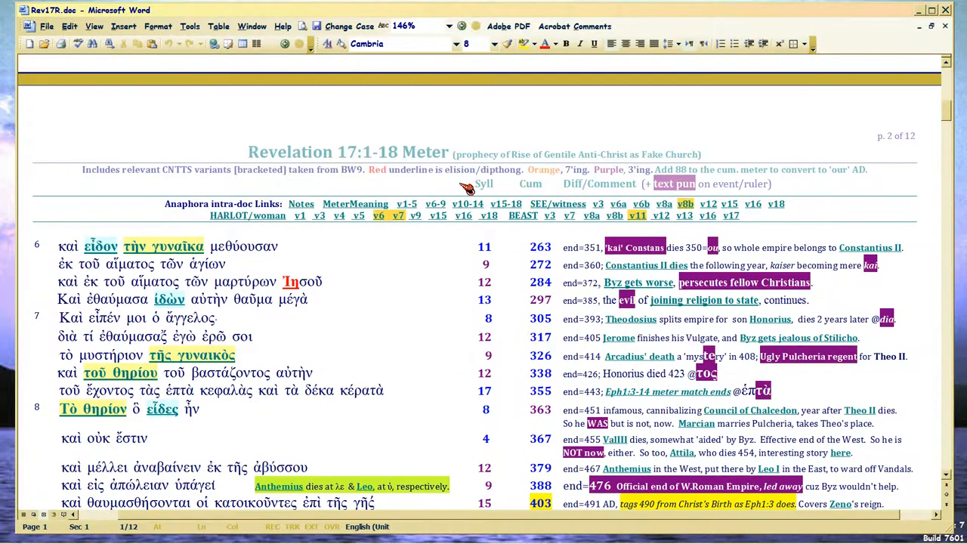
{"action": "scroll", "scroll_direction": "down", "scroll_amount": 3}
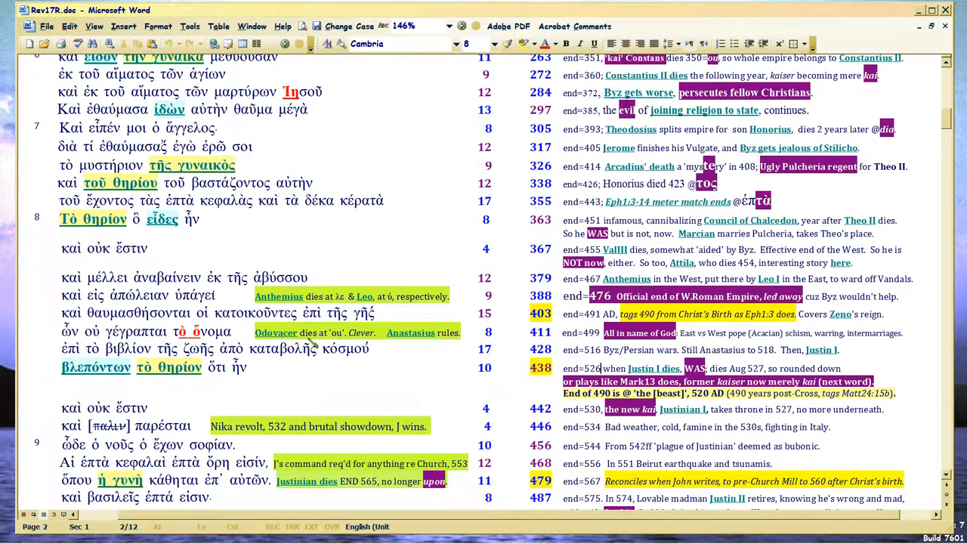
{"action": "left_click", "coordinate": [242, 369]}
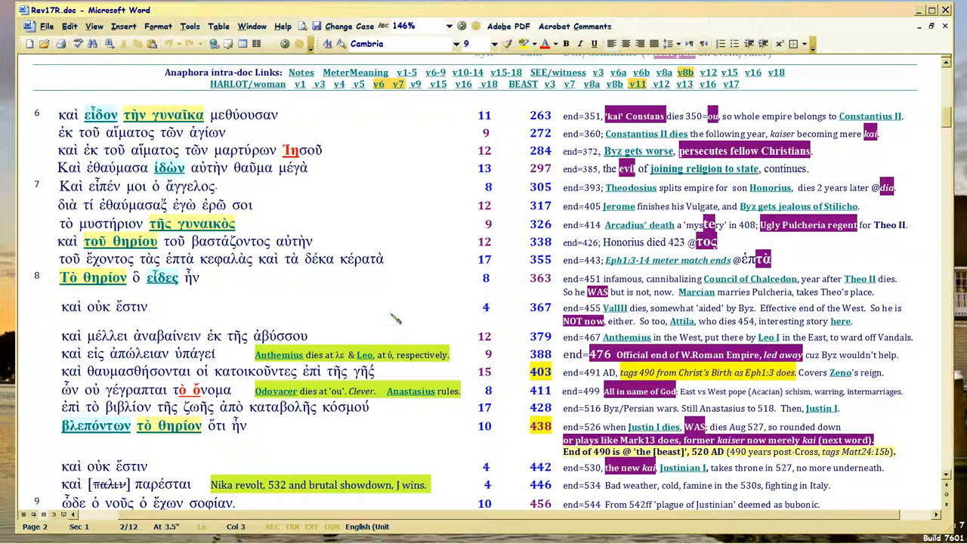
{"action": "mouse_move", "coordinate": [435, 318]}
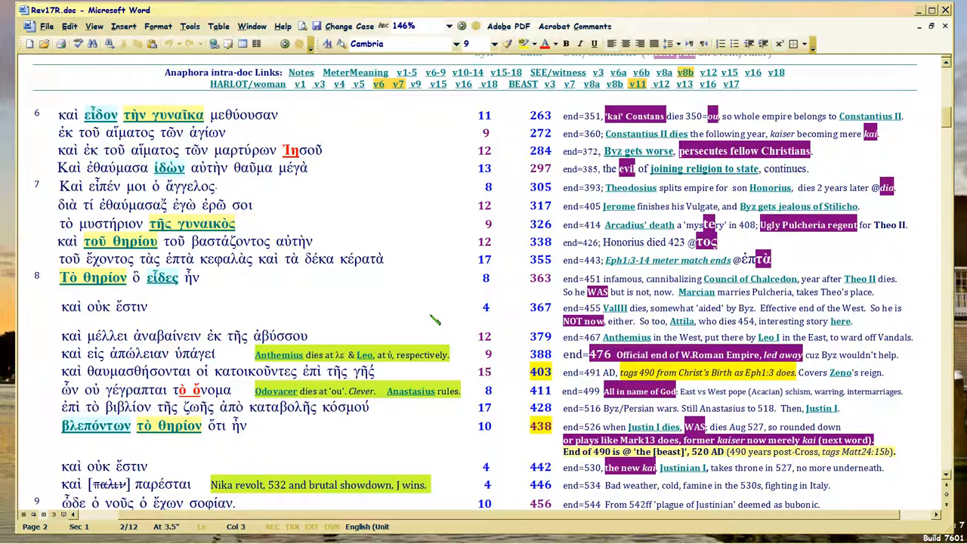
{"action": "scroll", "scroll_direction": "down", "scroll_amount": 3}
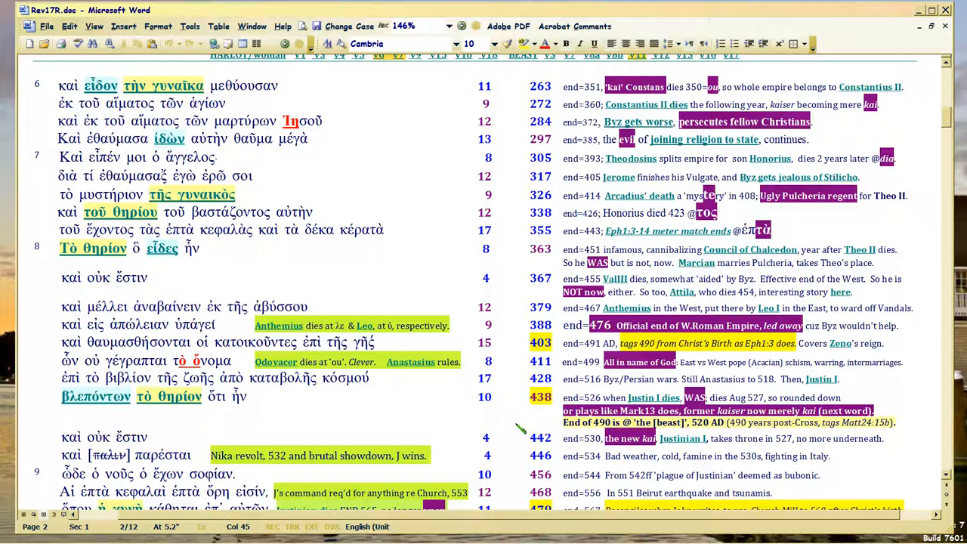
{"action": "left_click", "coordinate": [521, 396]}
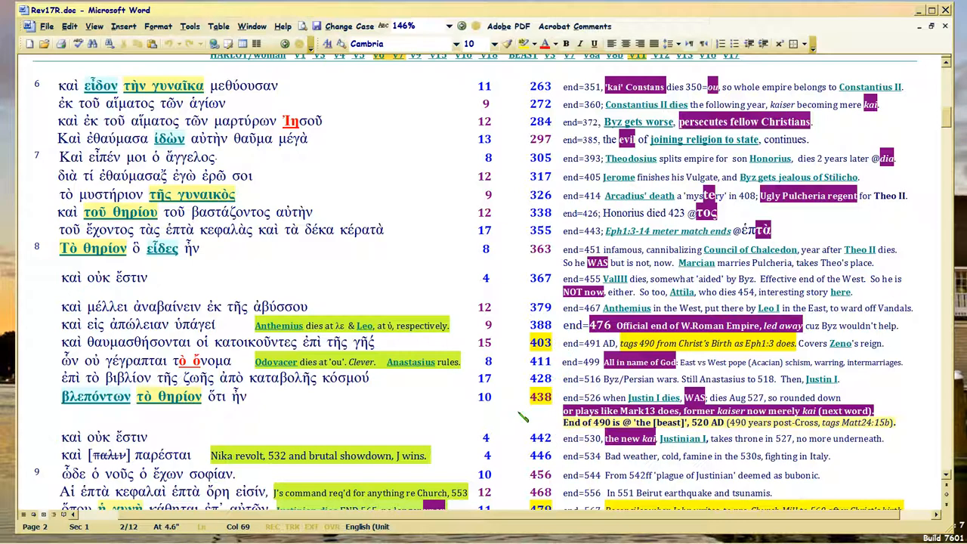
{"action": "mouse_move", "coordinate": [650, 409]}
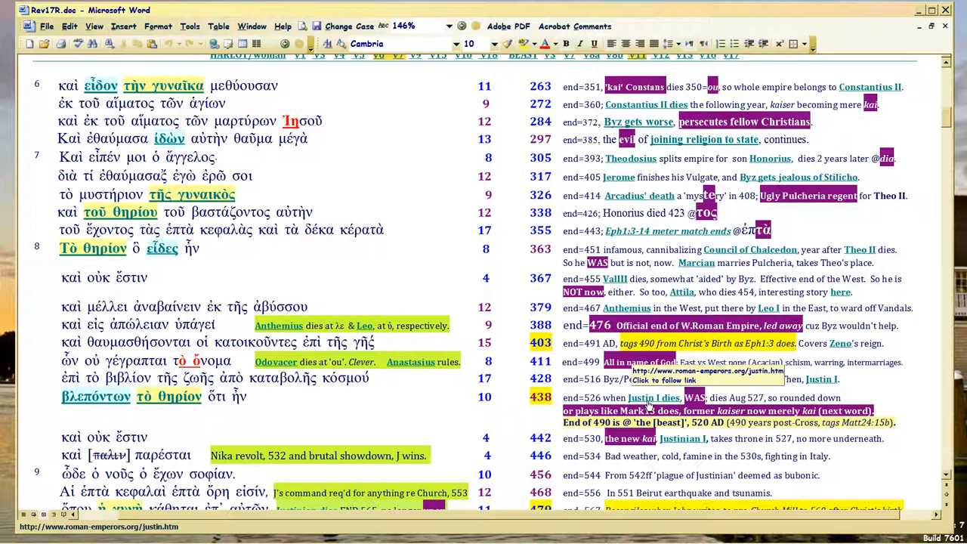
{"action": "left_click", "coordinate": [550, 344]}
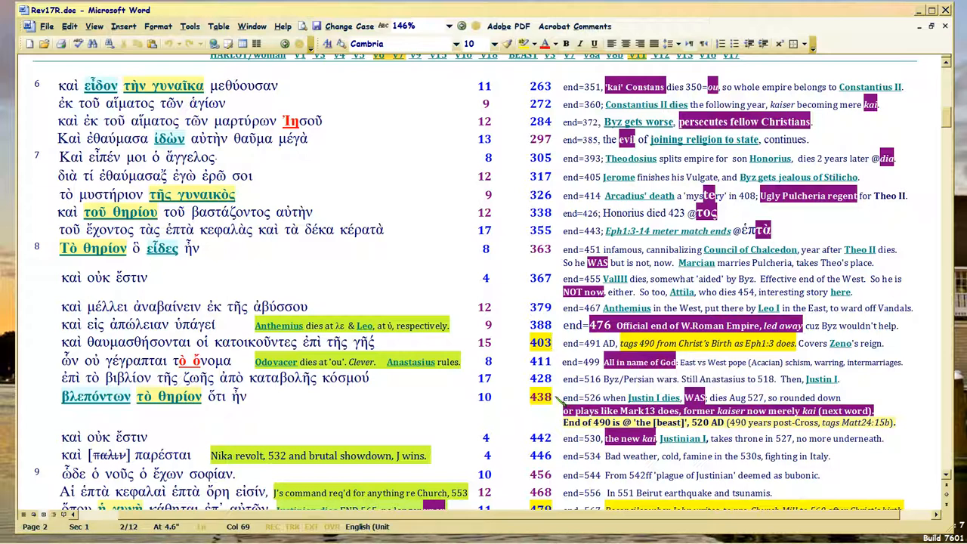
{"action": "mouse_move", "coordinate": [526, 345]}
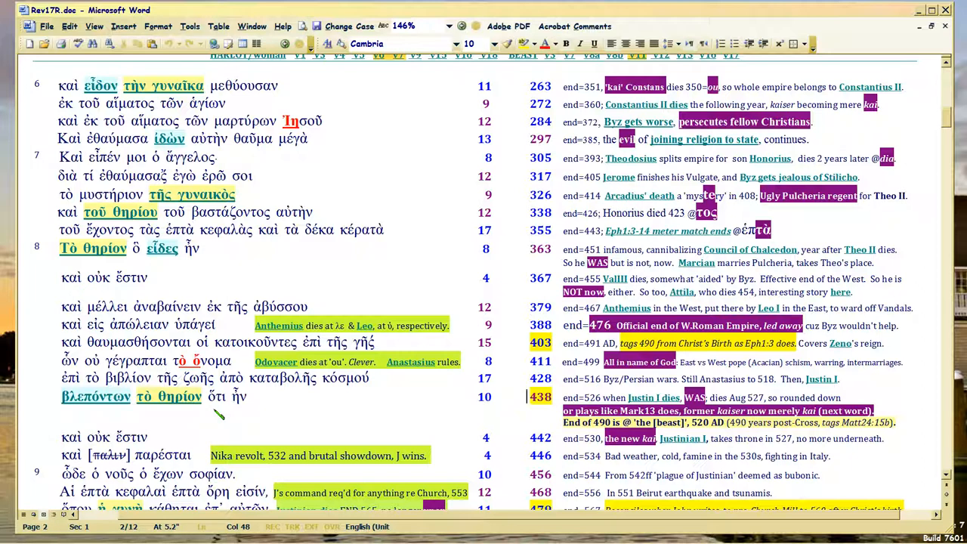
{"action": "mouse_move", "coordinate": [514, 402]}
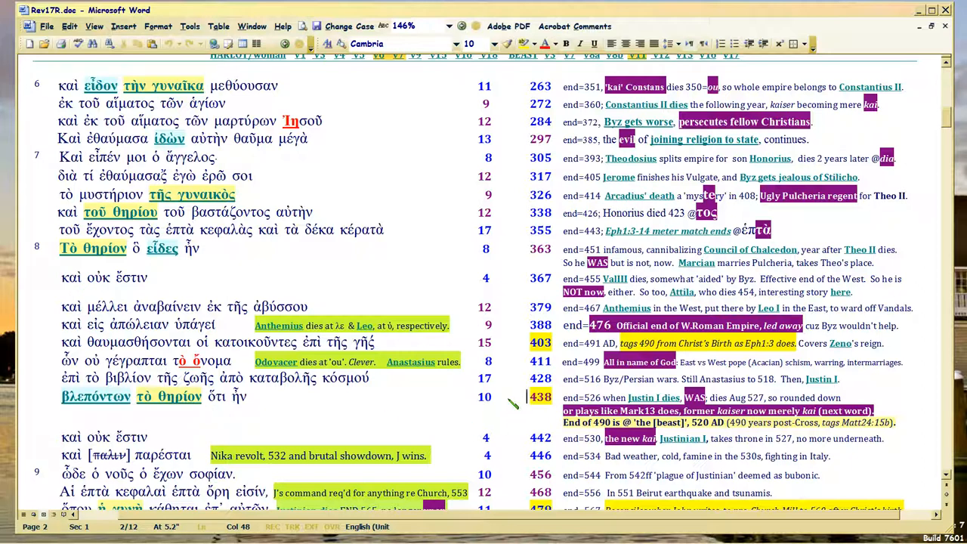